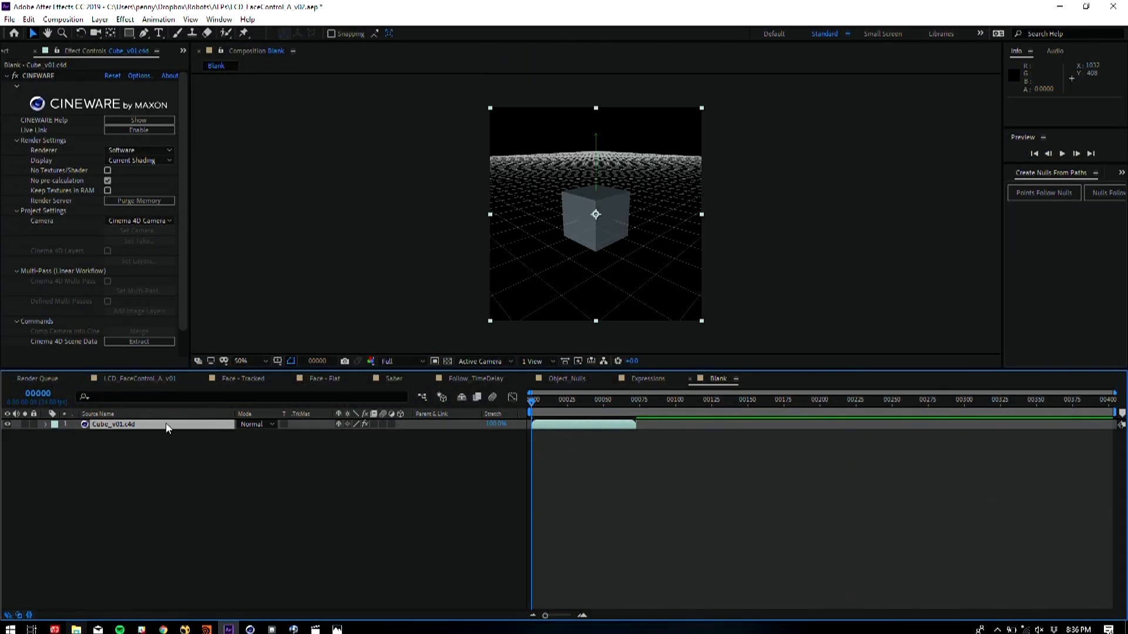
mouse_move(137, 433)
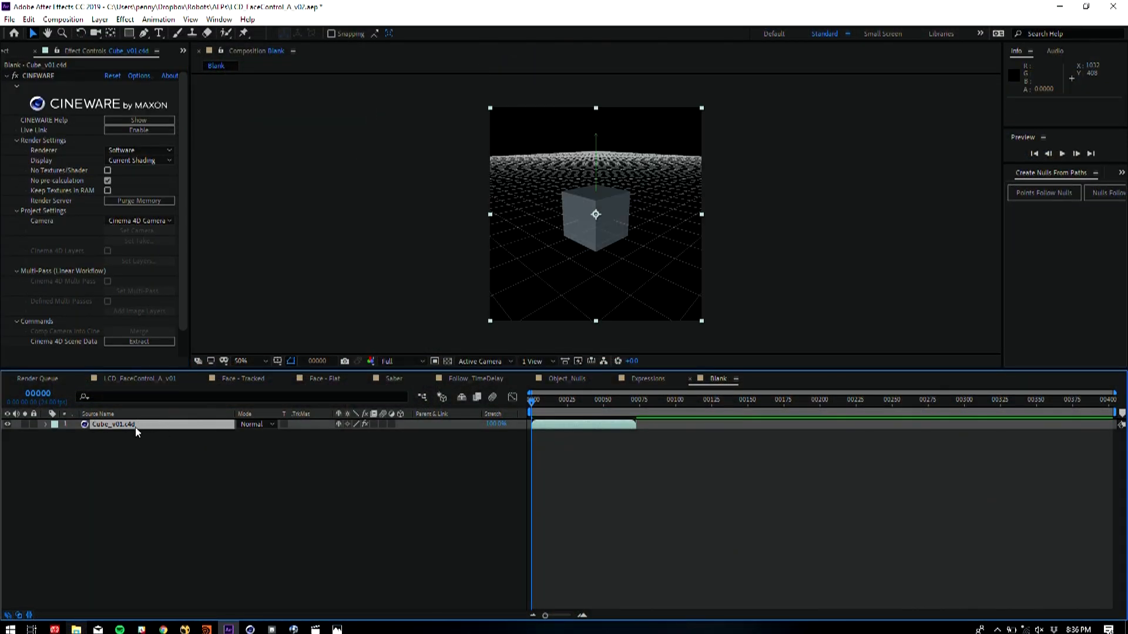
mouse_move(657, 372)
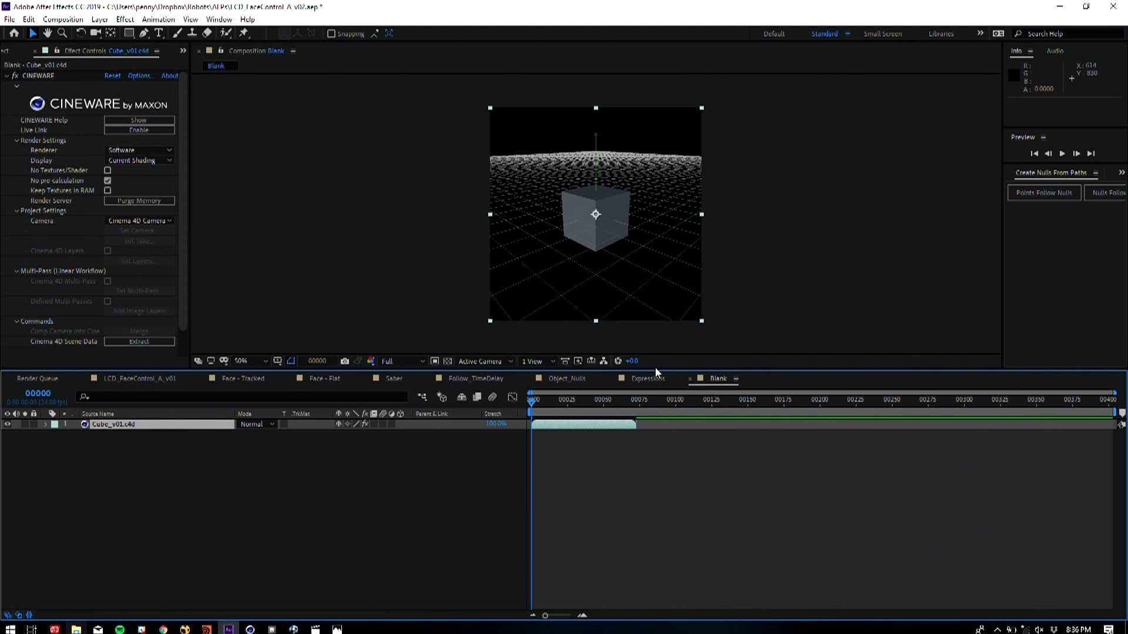
Open the Expressions composition showing the null layer with its slider expression
left_click(647, 379)
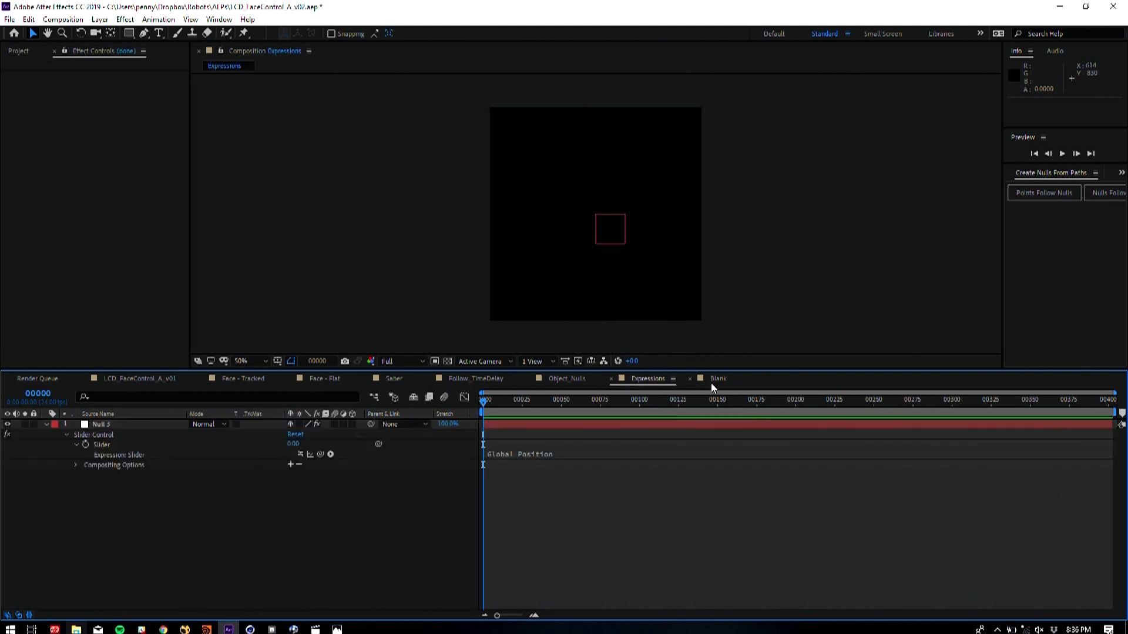
In Cinema 4D, keyframe cube rotation to 360°, 180°, 180° at frame 90 and play it
left_click(717, 378)
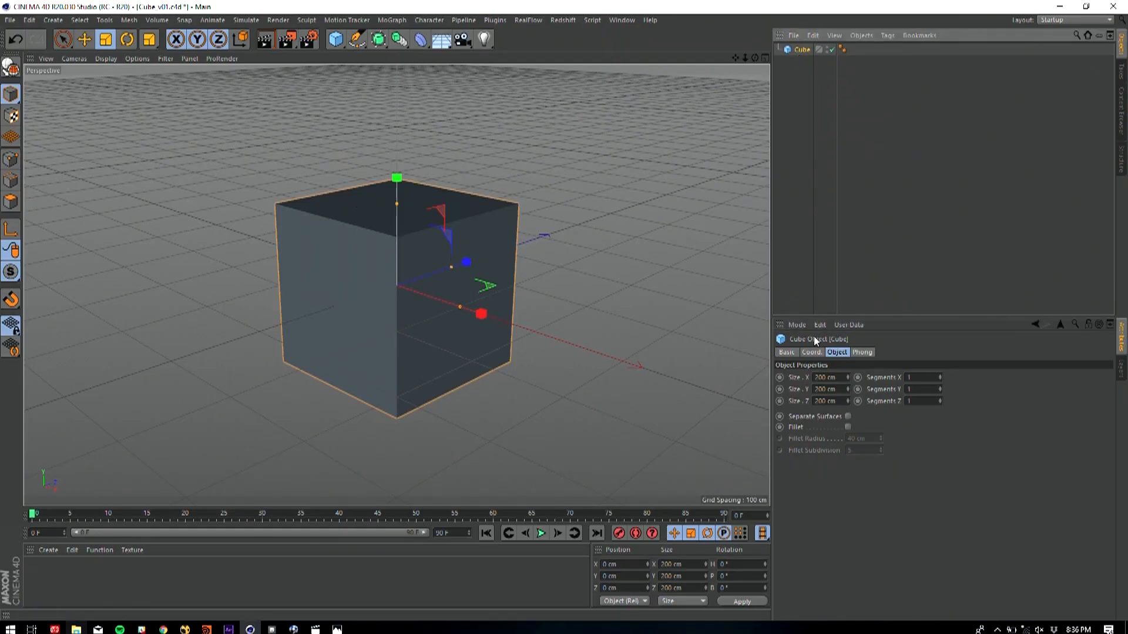
left_click(810, 352)
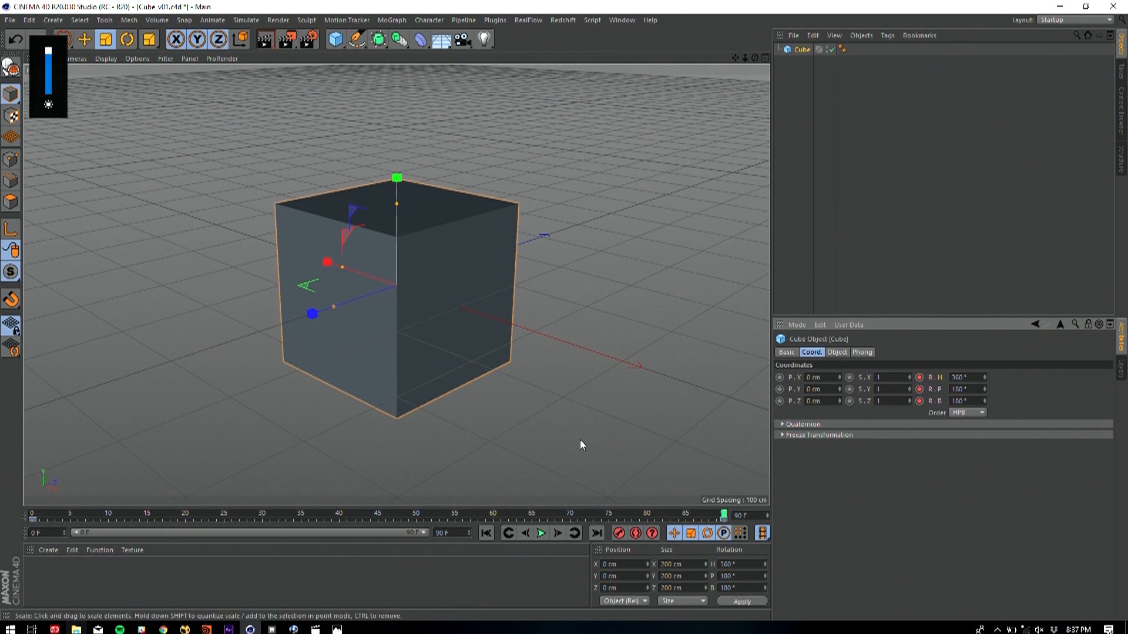
left_click(541, 532)
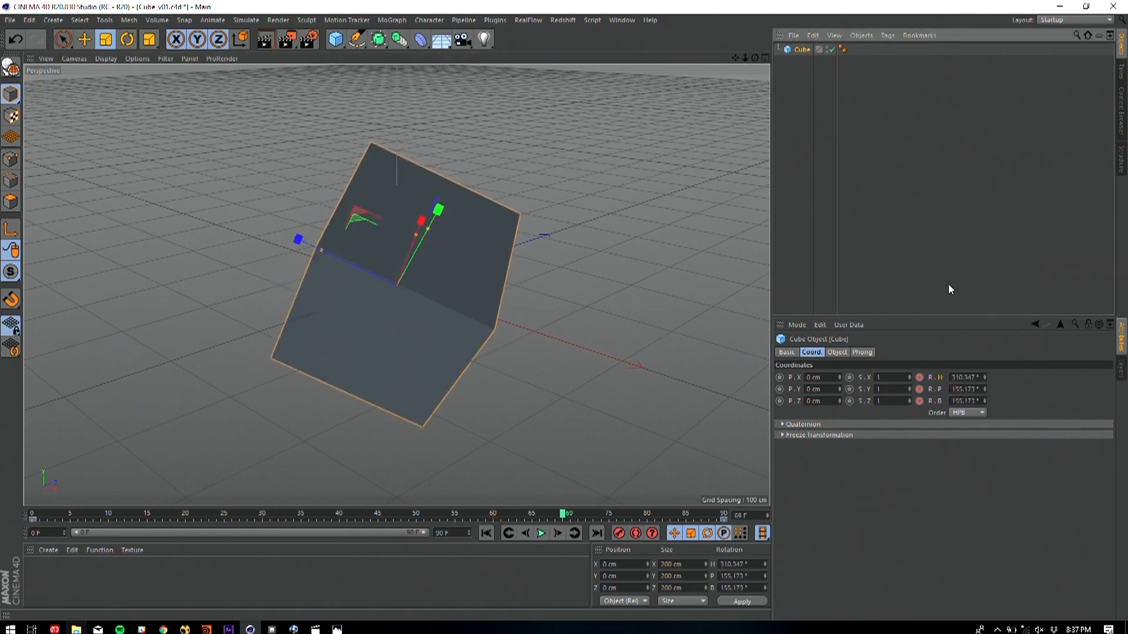
mouse_move(939, 283)
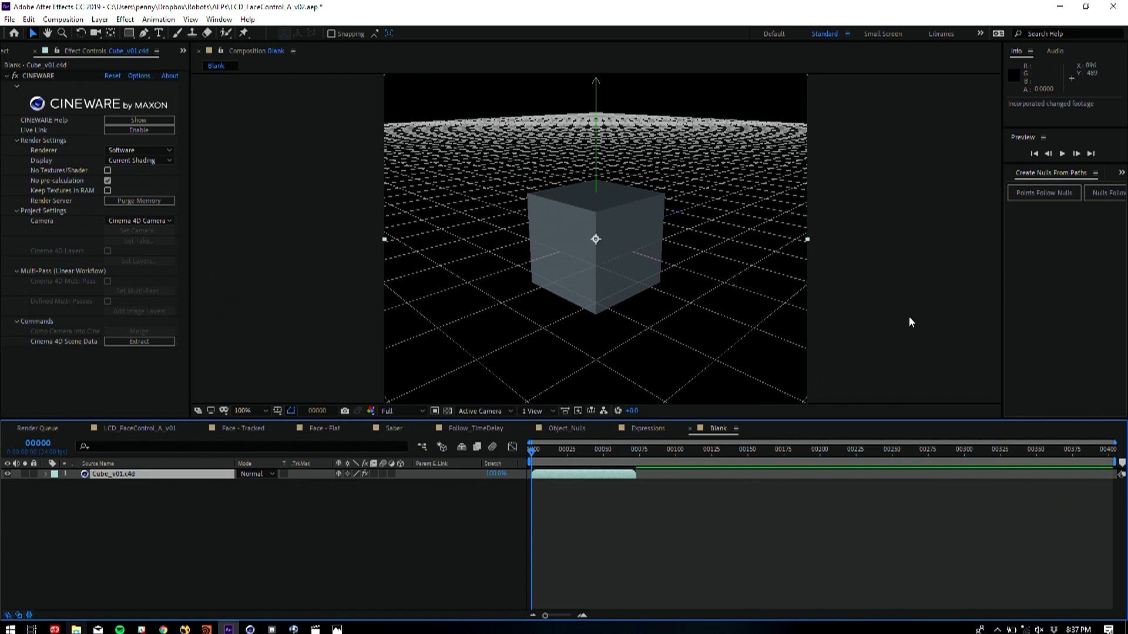
Preview the spinning cube in After Effects and set the Cineware renderer to OpenGL
left_click(631, 449)
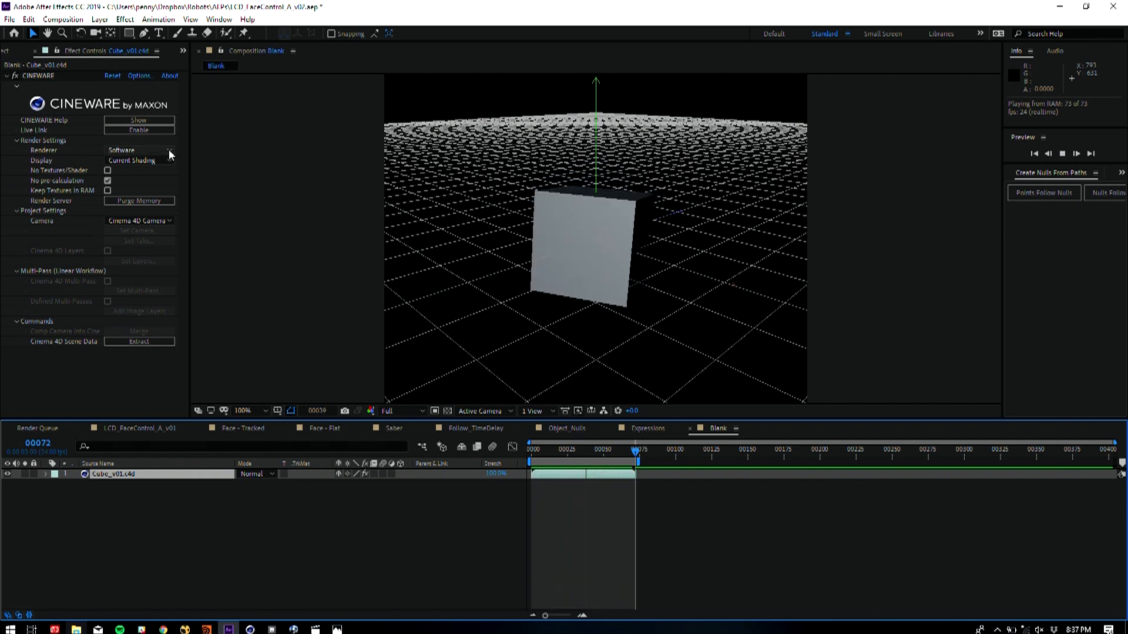
left_click(140, 150)
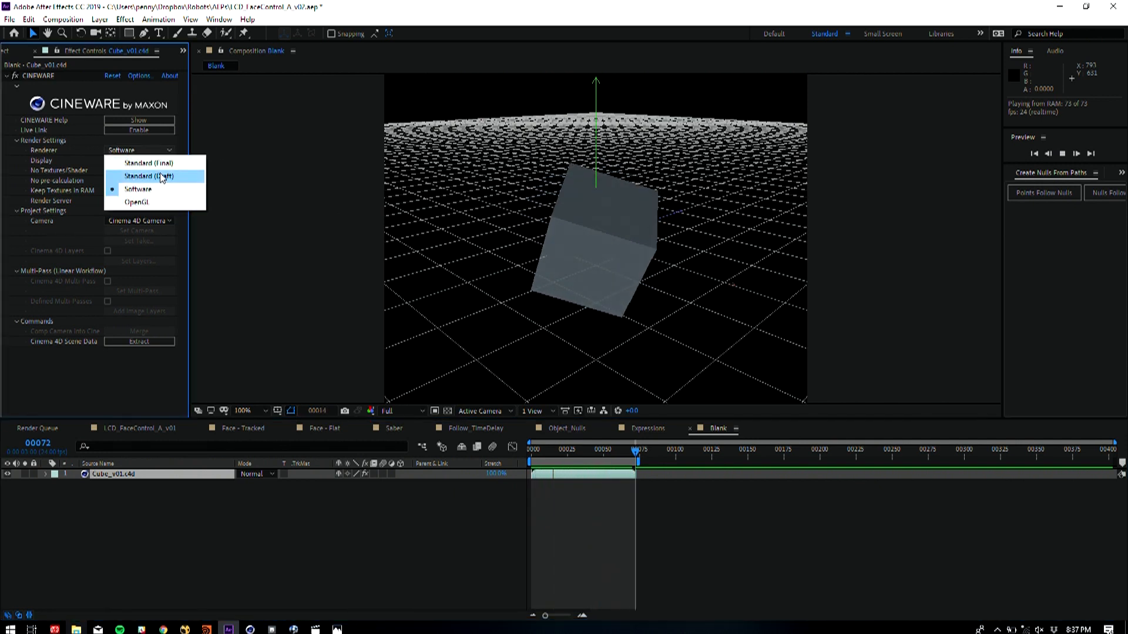
left_click(137, 200)
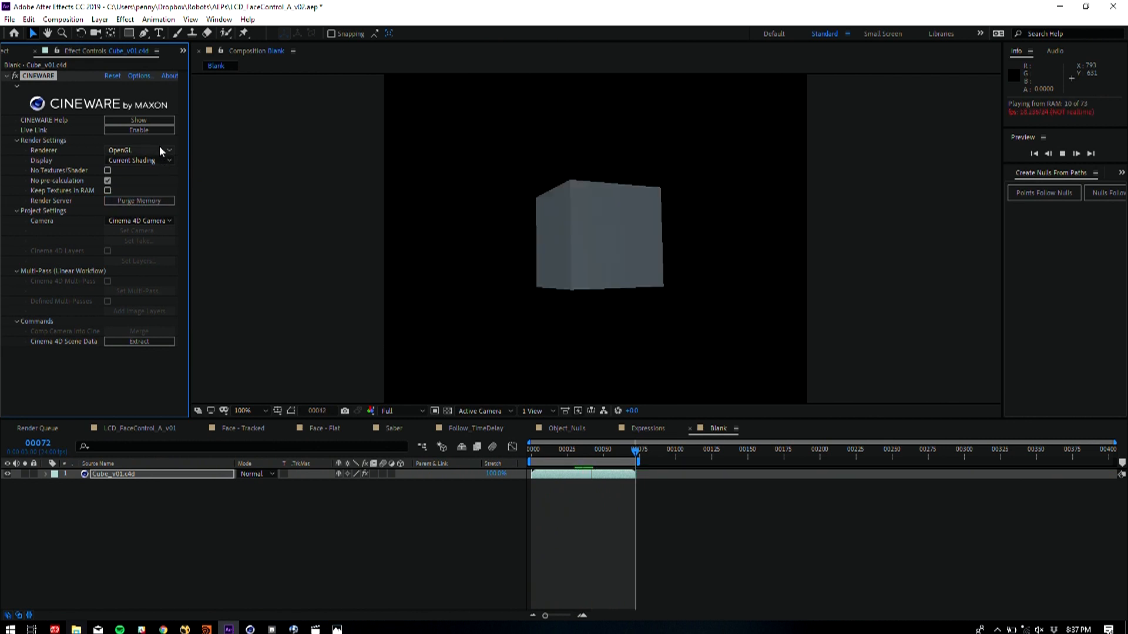